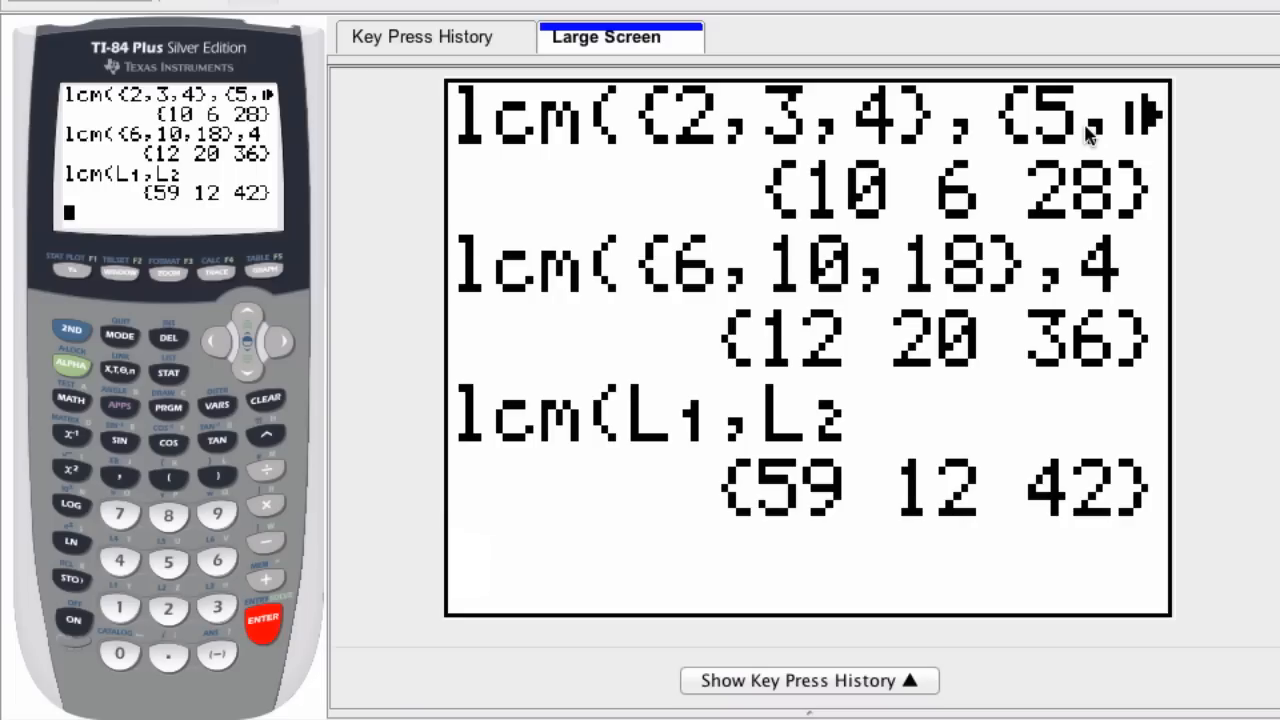
# - Insert gcd( from the MATH NUM menu onto the home screen
pyautogui.press('enter')
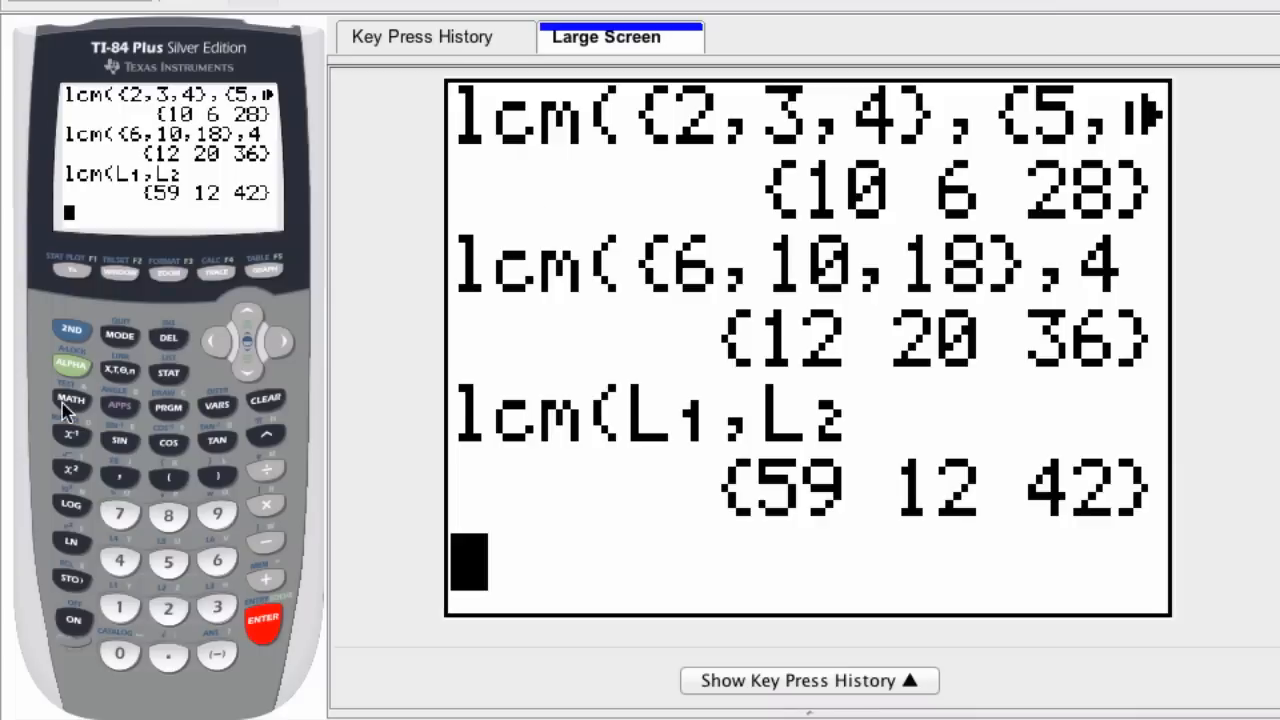
pyautogui.click(71, 400)
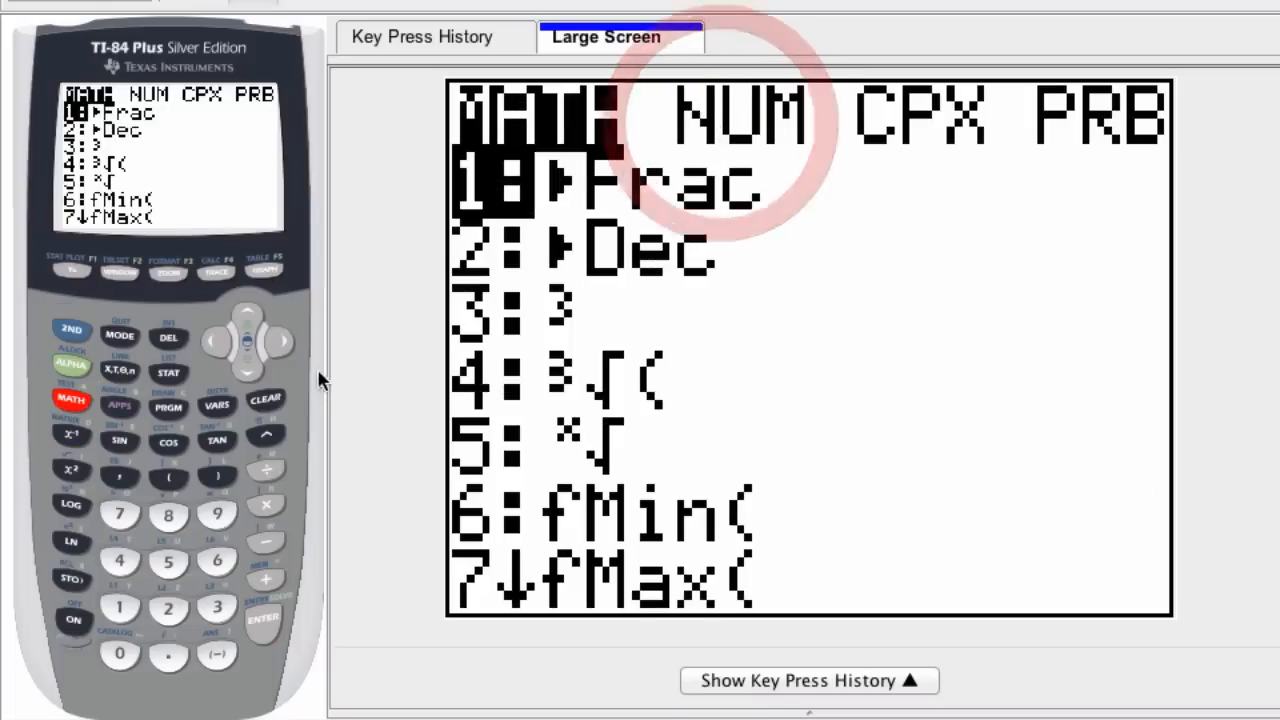
pyautogui.press('right')
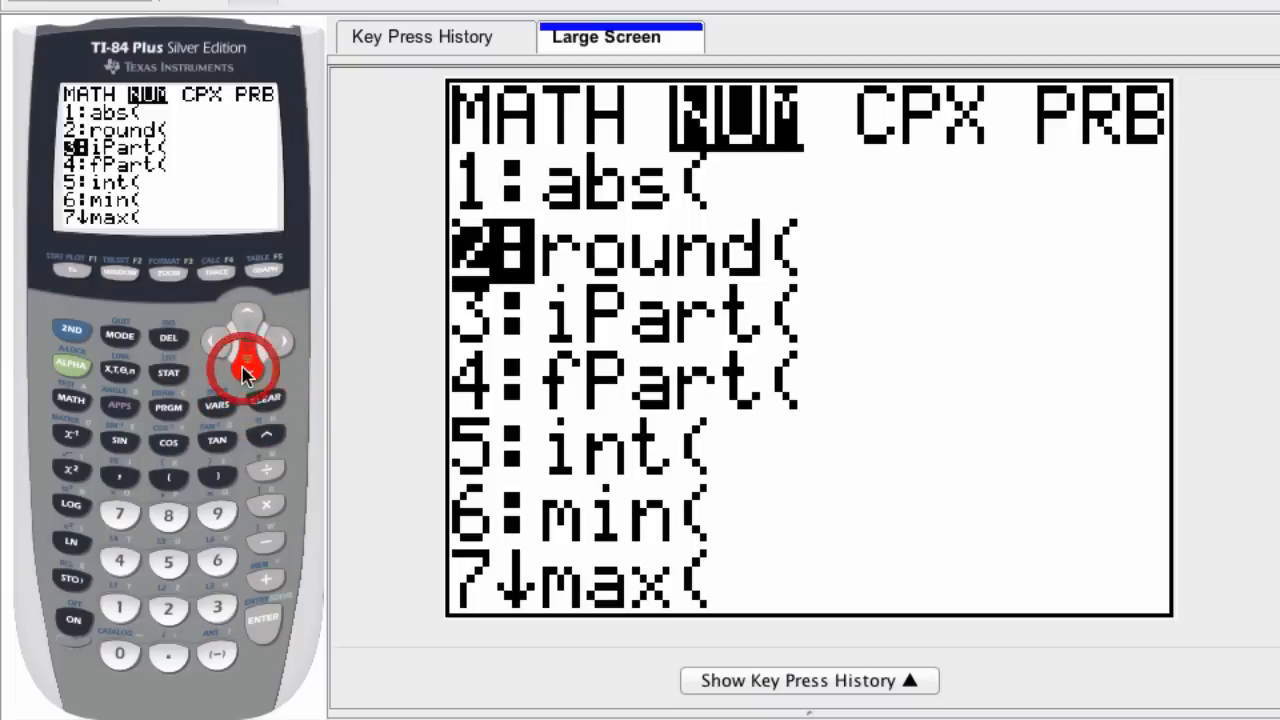
pyautogui.press('Down')
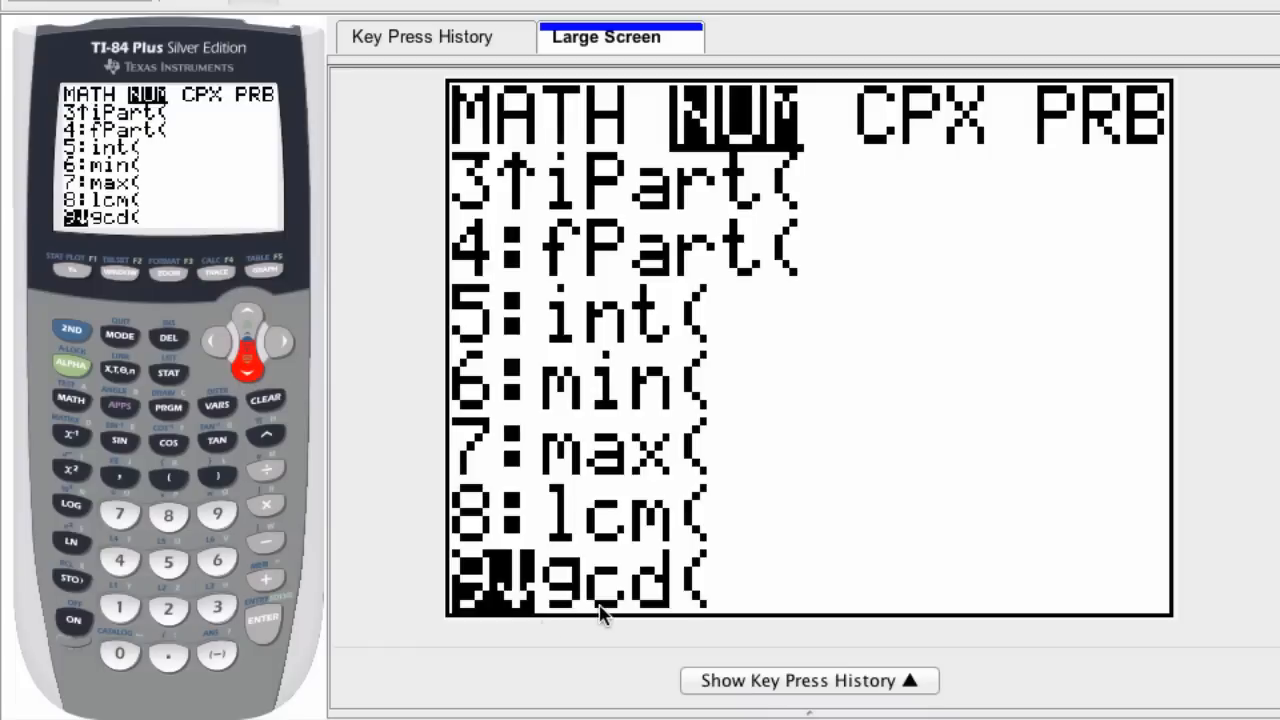
pyautogui.moveTo(253, 630)
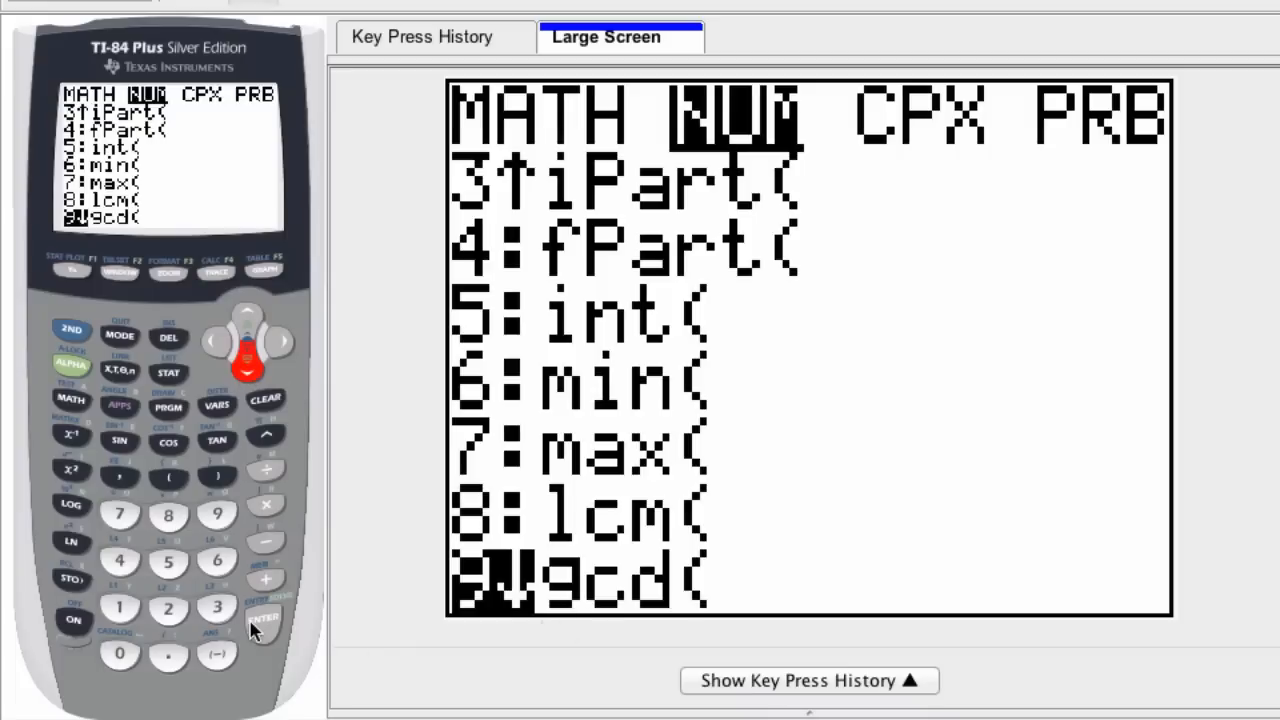
pyautogui.click(263, 620)
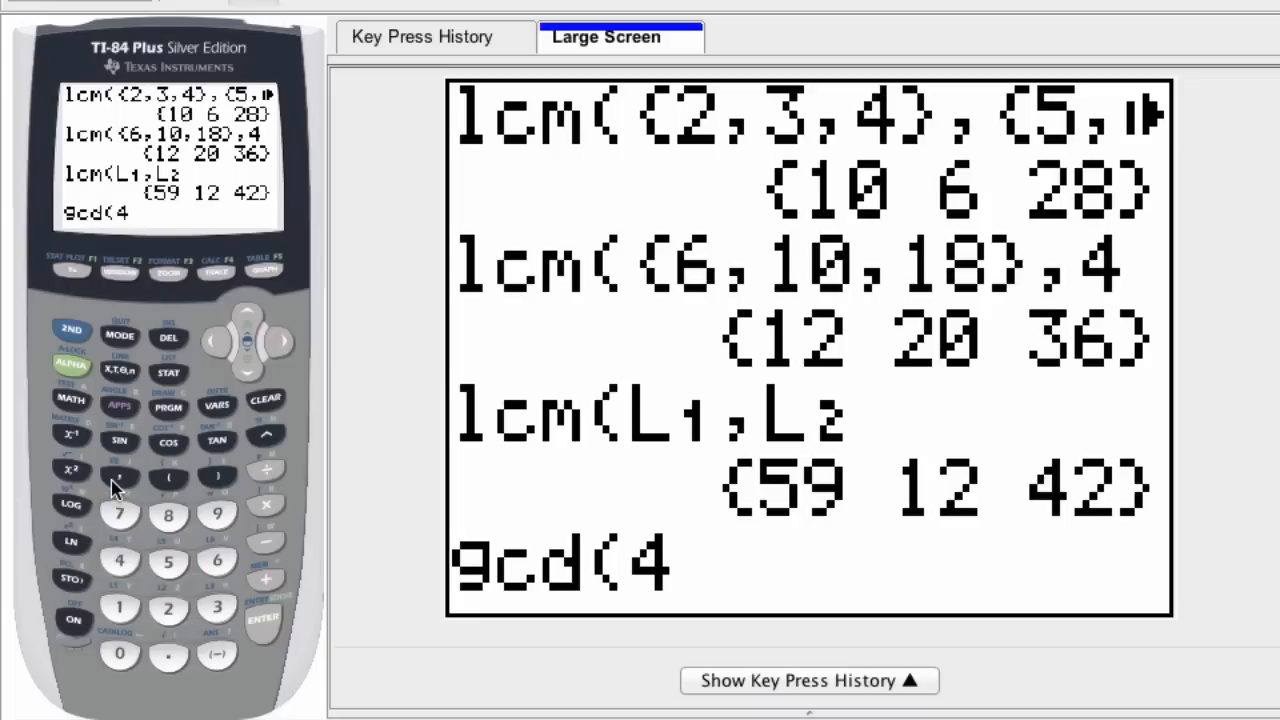
# - Enter gcd(18,24) and evaluate it, returning 6
pyautogui.click(217, 340)
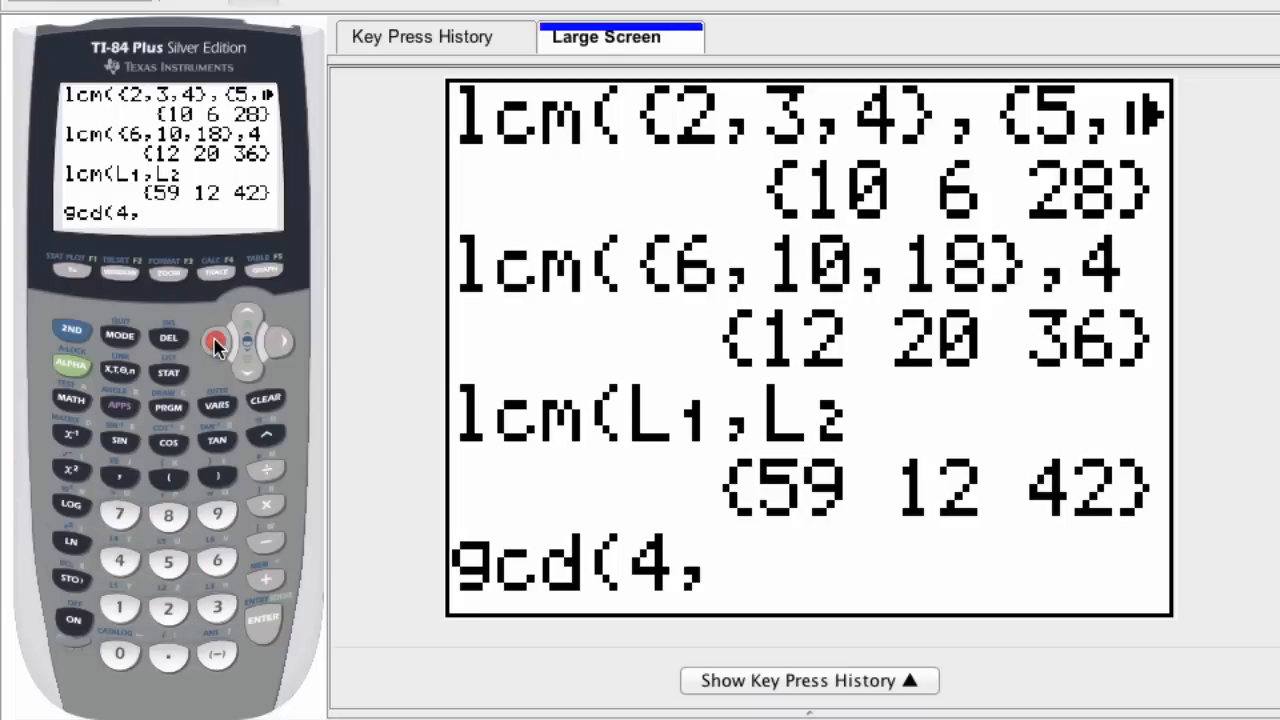
pyautogui.click(118, 607)
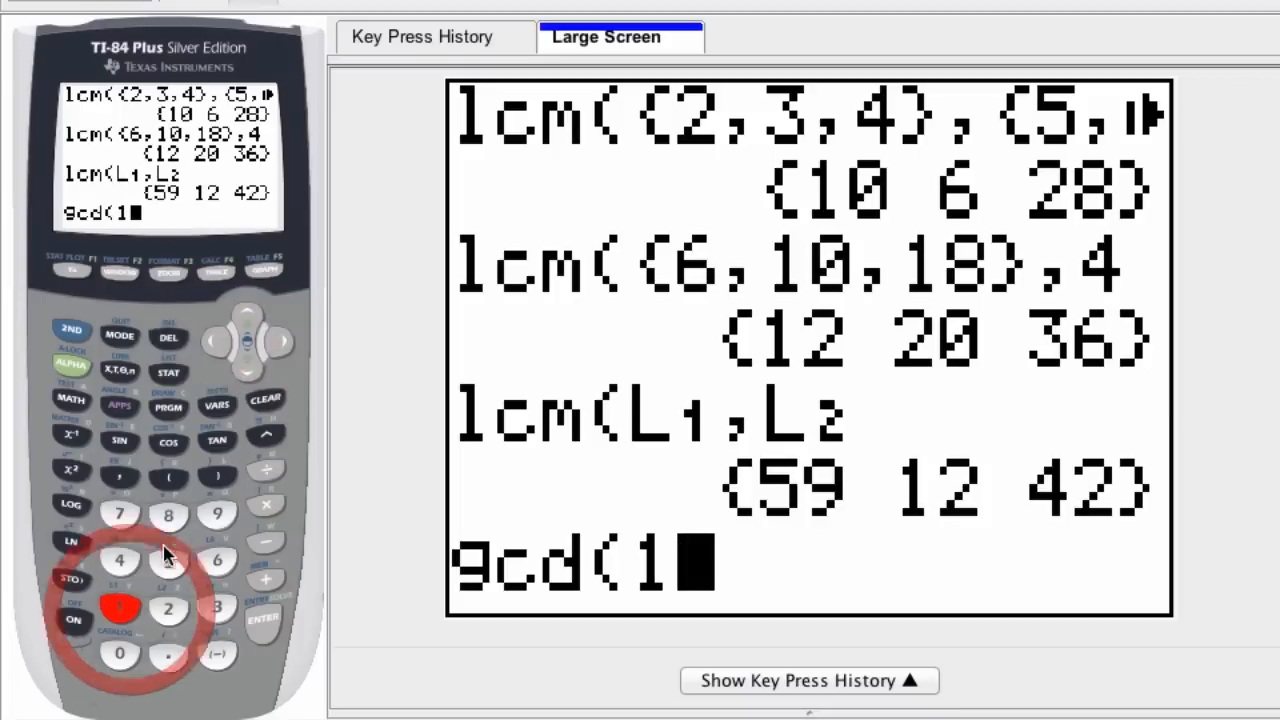
pyautogui.click(168, 514)
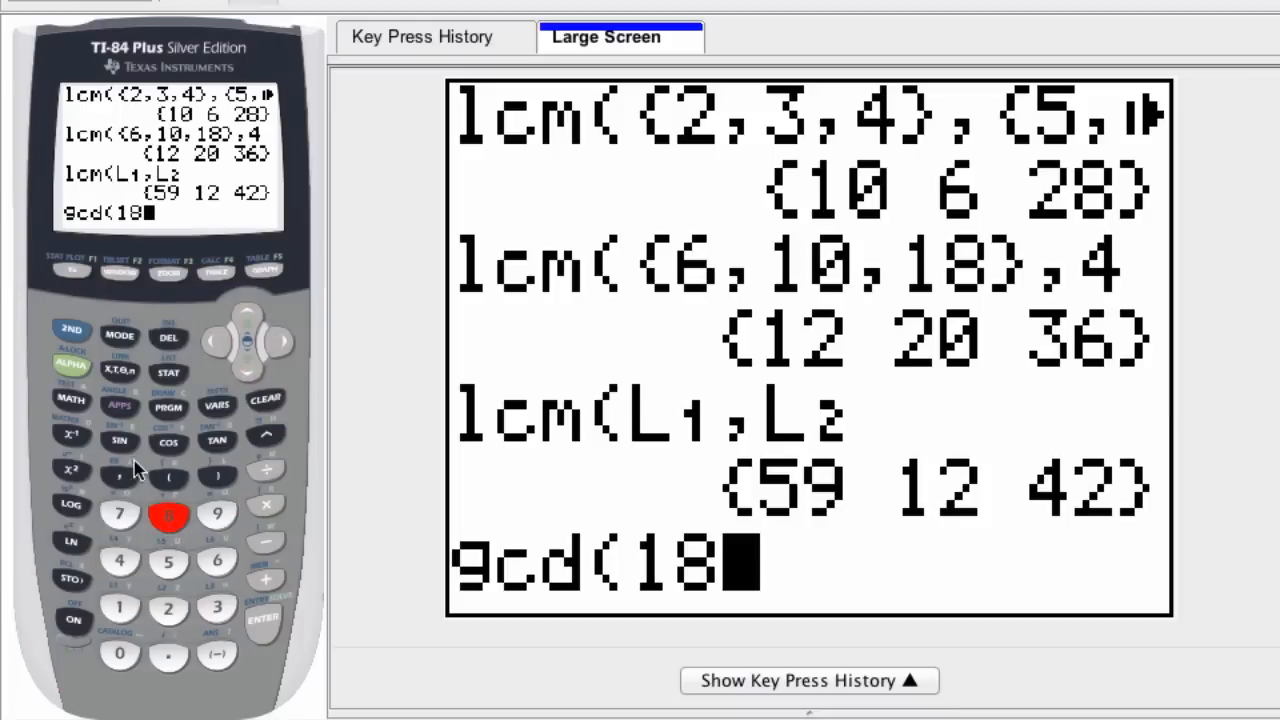
pyautogui.click(168, 607)
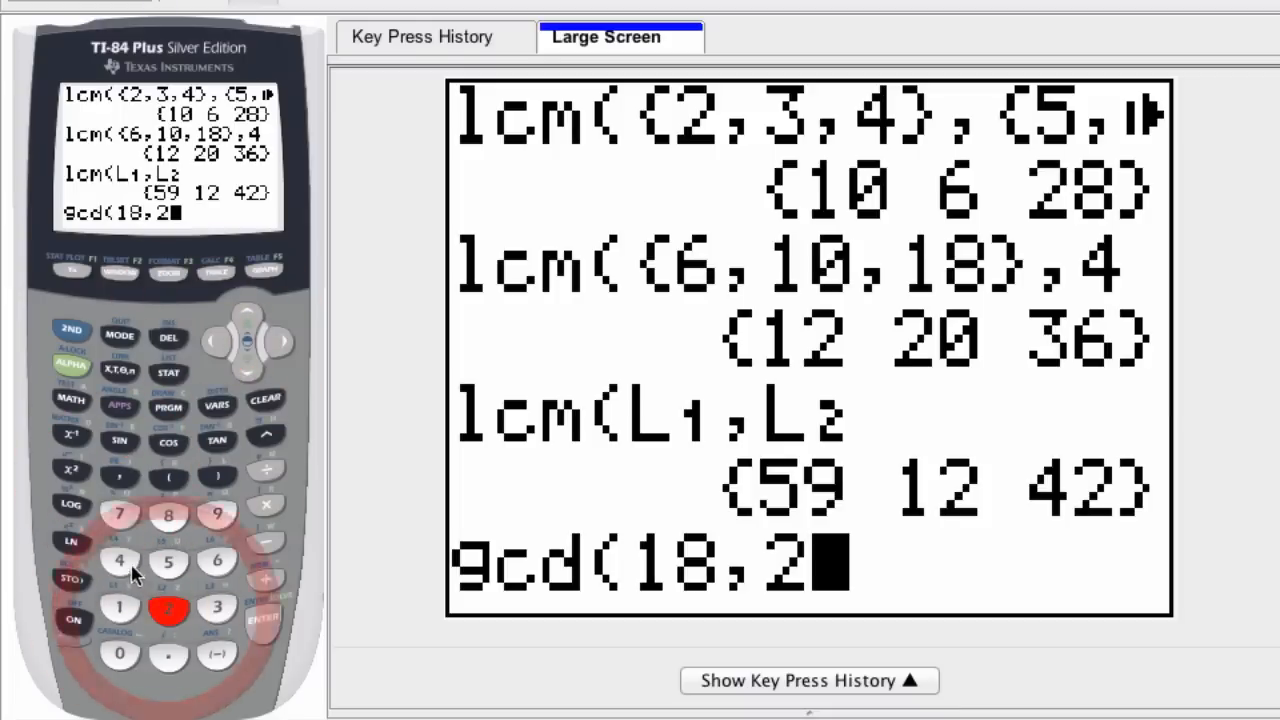
pyautogui.click(263, 618)
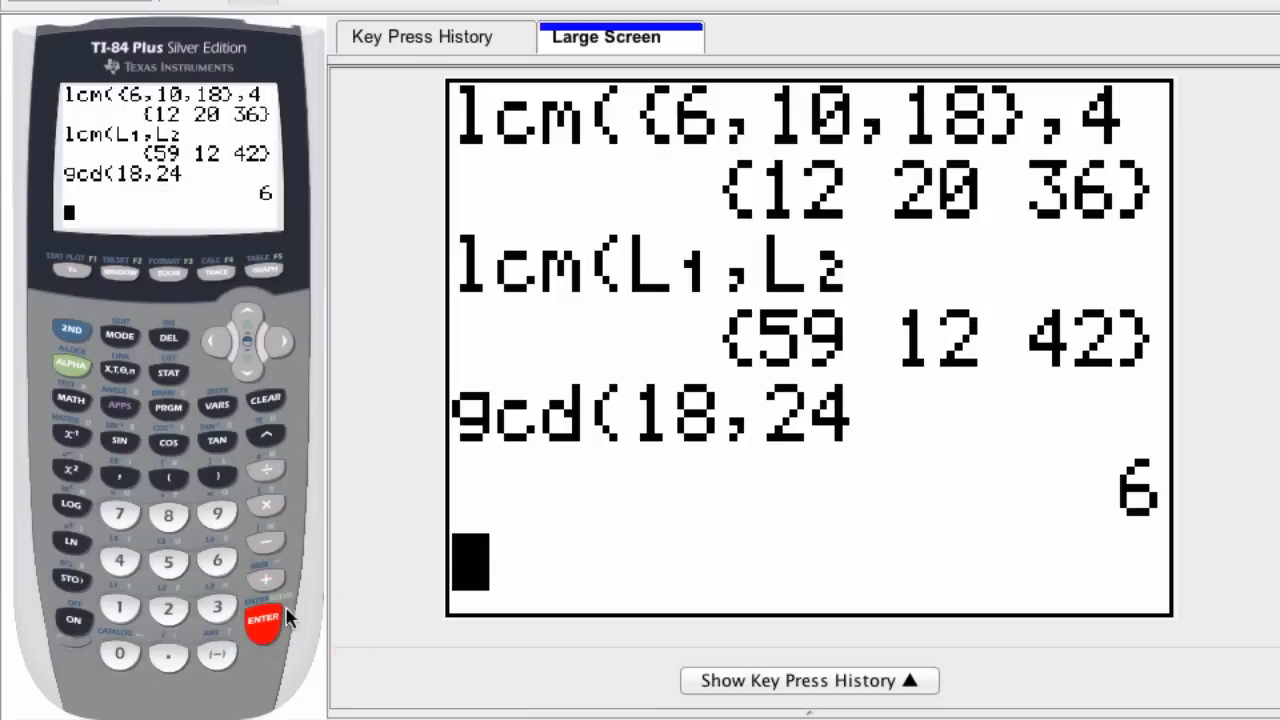
pyautogui.moveTo(753, 502)
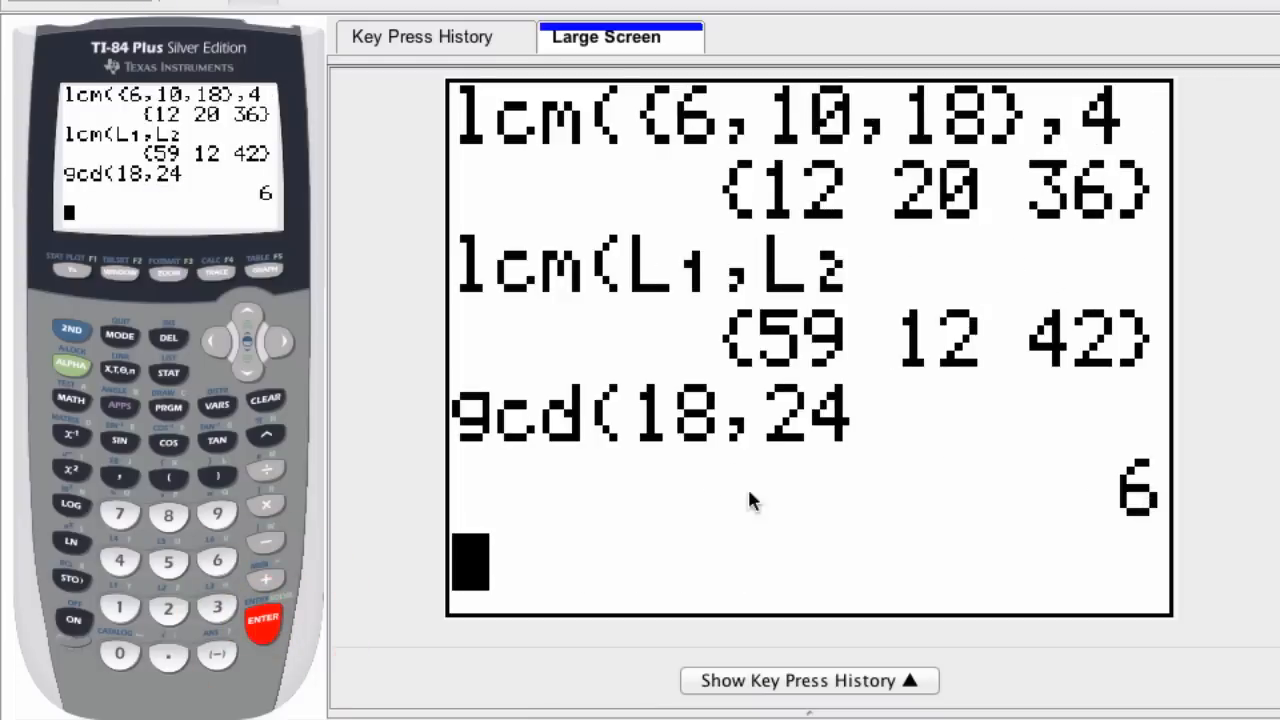
pyautogui.moveTo(260, 547)
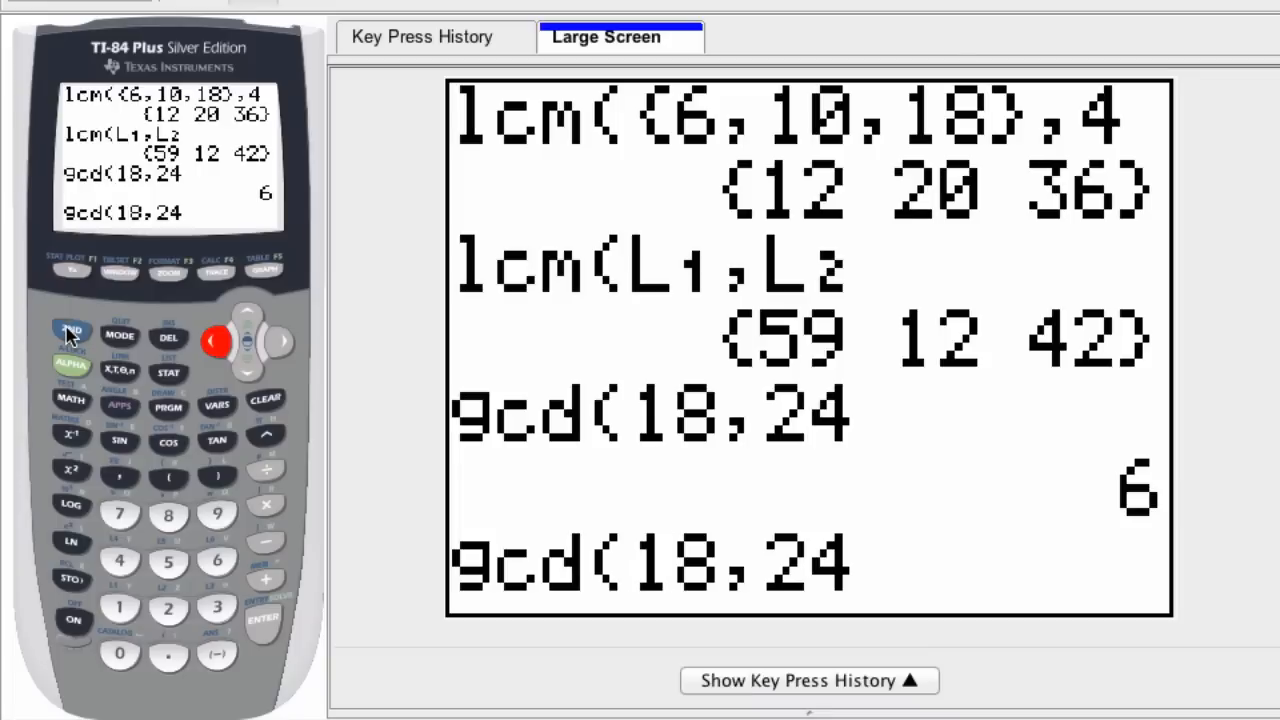
# - Edit the recalled entry to gcd({12,18,24},8) and evaluate it, returning {4 2 8}
pyautogui.click(168, 475)
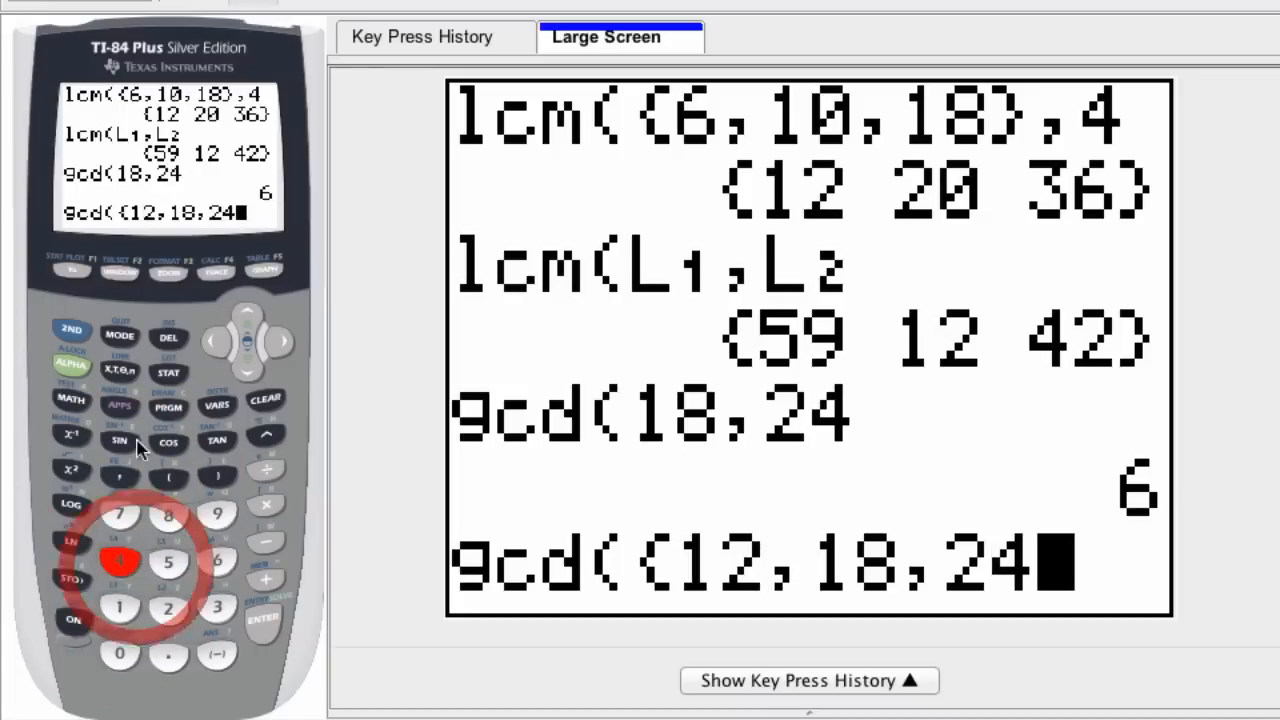
pyautogui.click(217, 477)
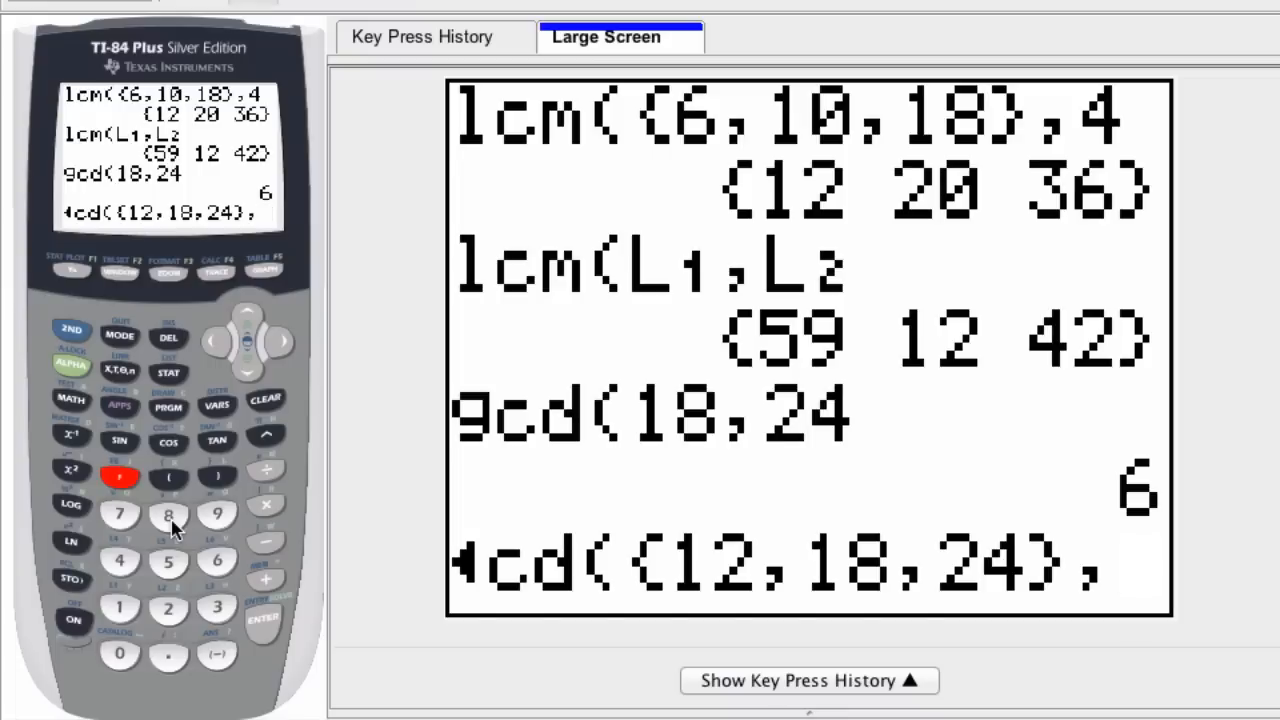
pyautogui.click(168, 513)
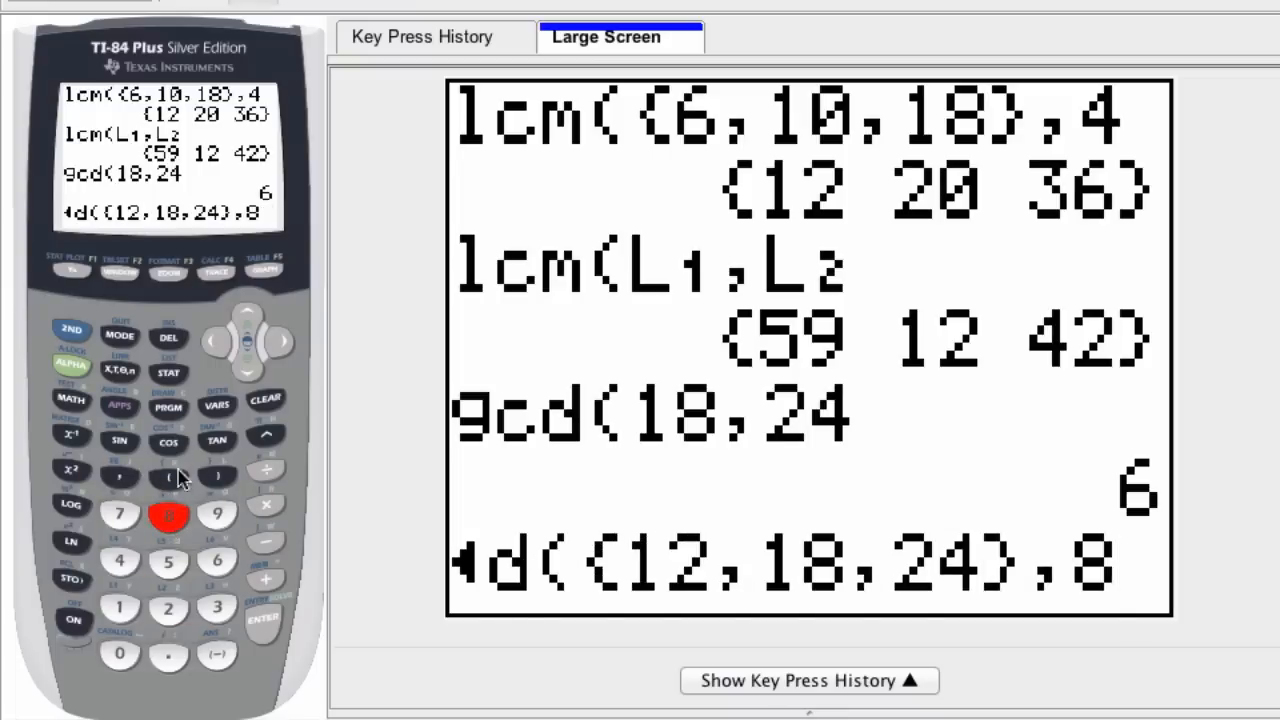
pyautogui.click(263, 618)
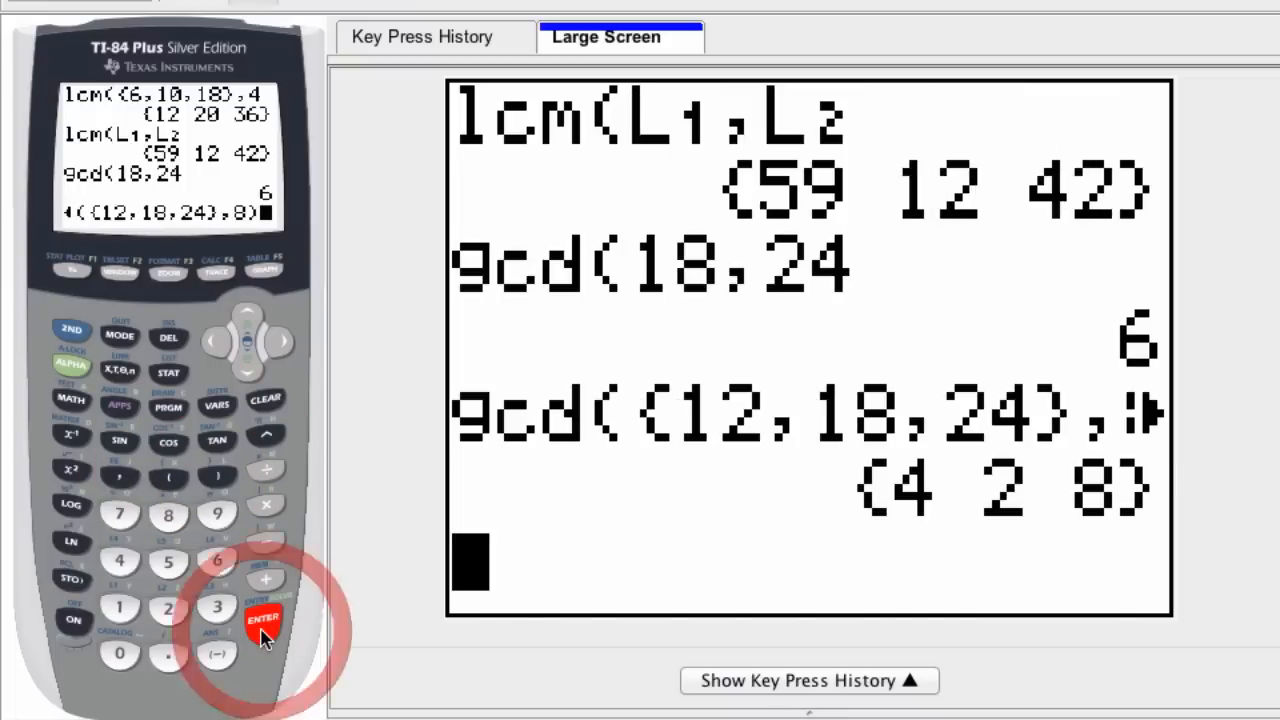
pyautogui.click(262, 618)
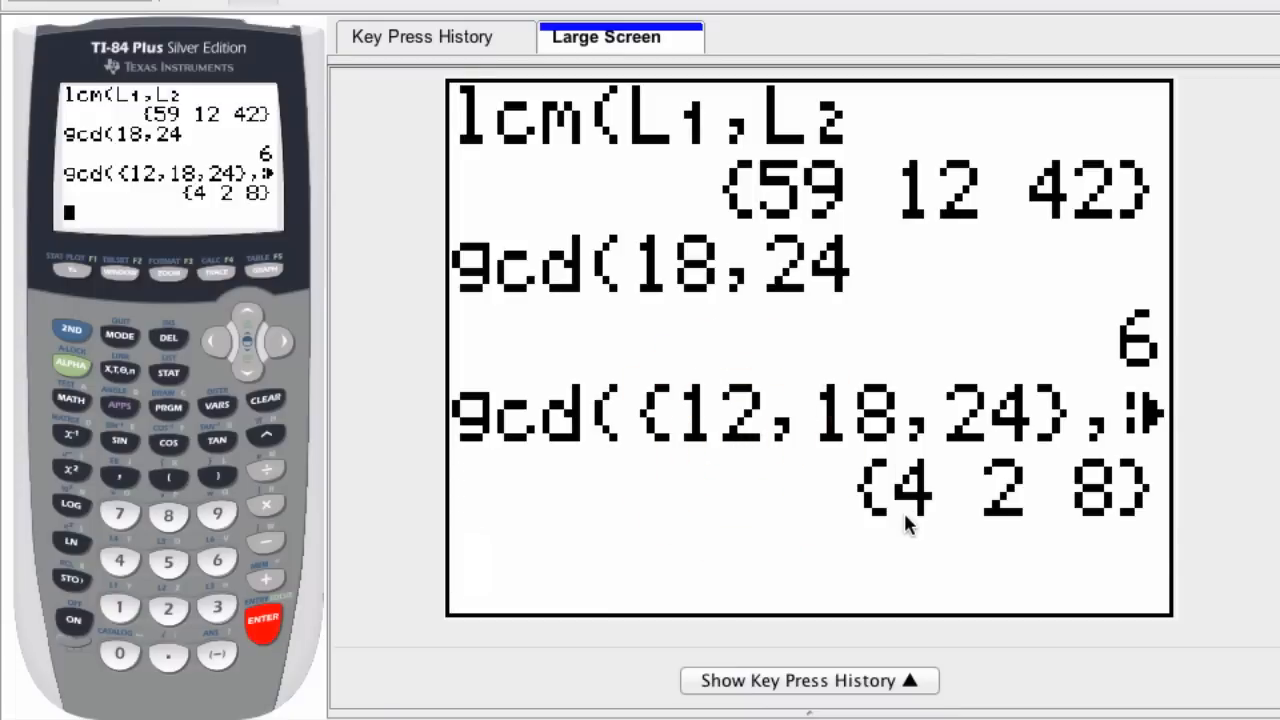
pyautogui.moveTo(1112, 416)
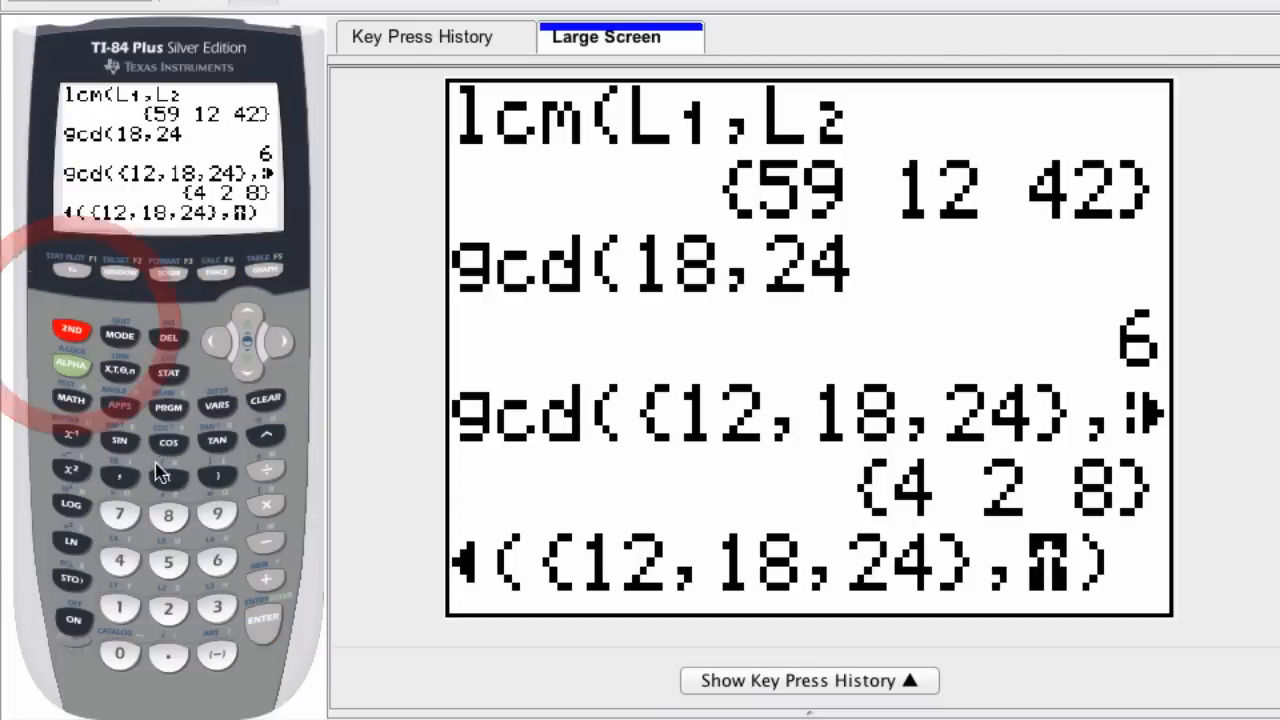
# - Evaluate gcd of {12,18,24} with a second list, giving {1 2 3}, then open STAT
pyautogui.click(119, 607)
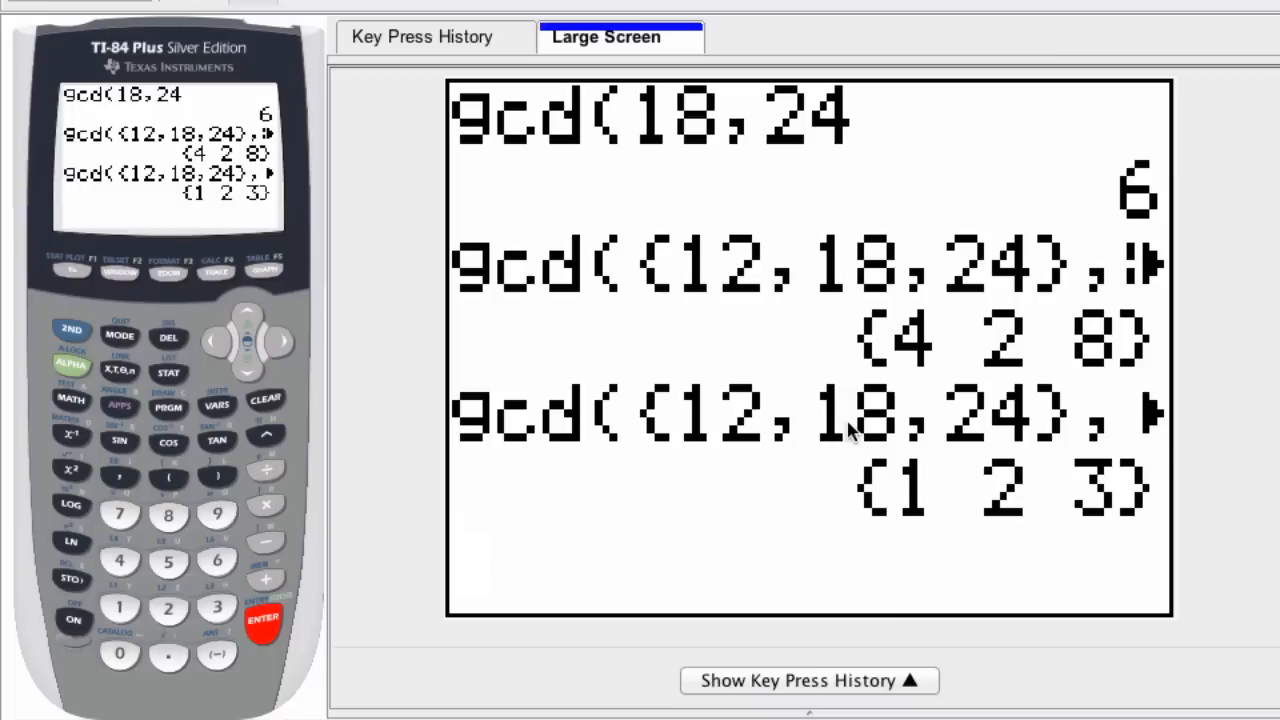
pyautogui.click(1020, 500)
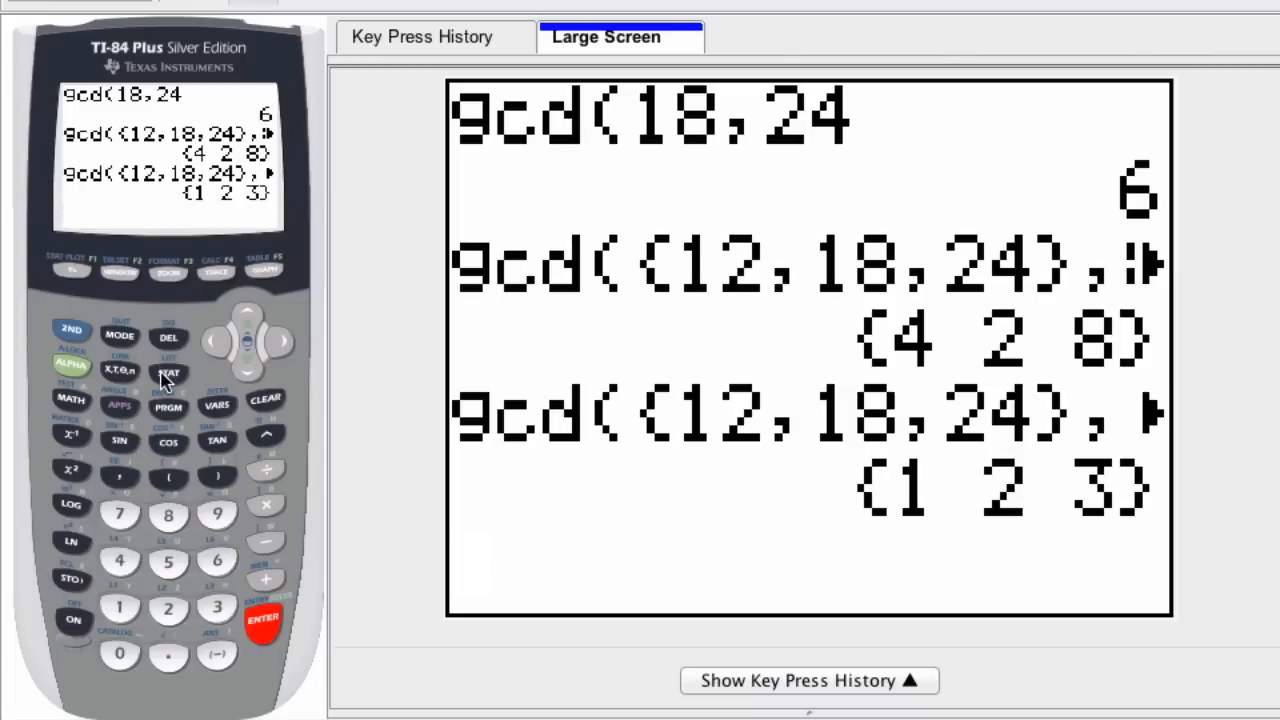
pyautogui.click(168, 372)
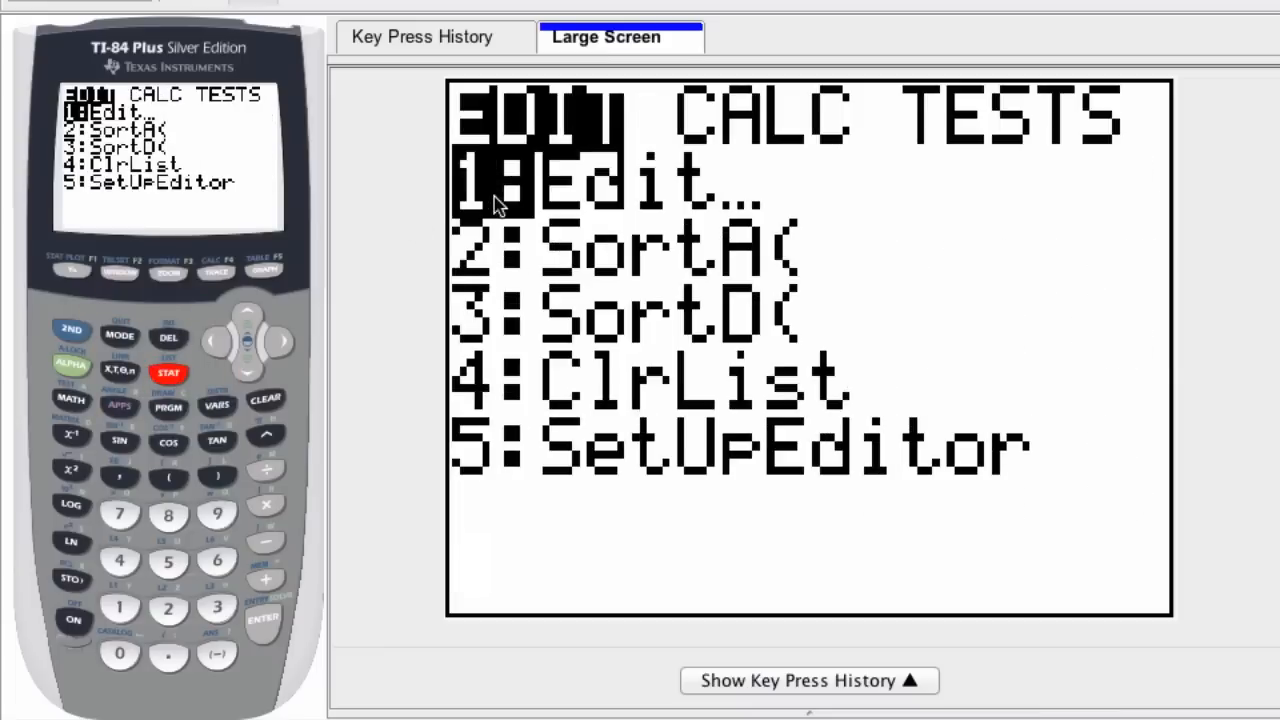